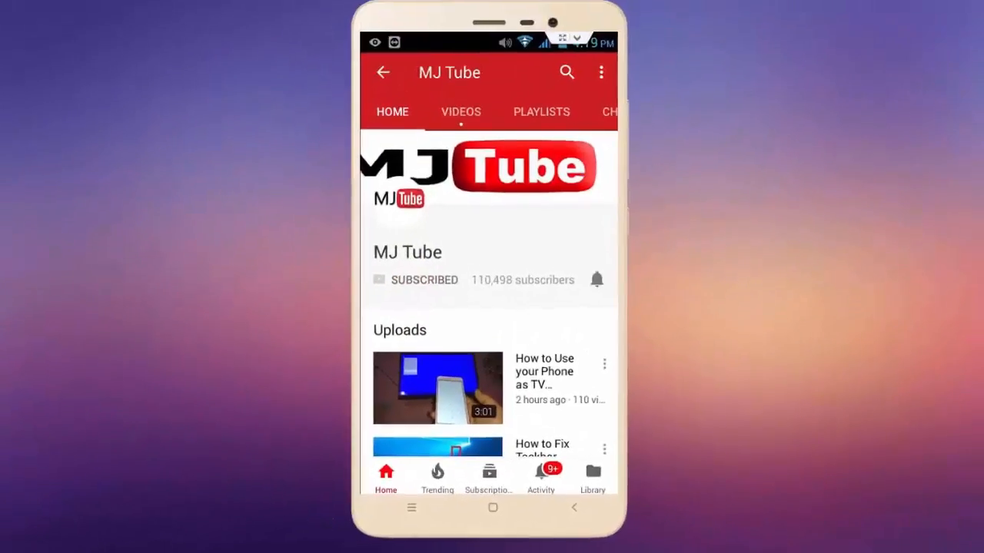
Step: Return to the Android home screen from the YouTube MJ Tube channel page
click(596, 280)
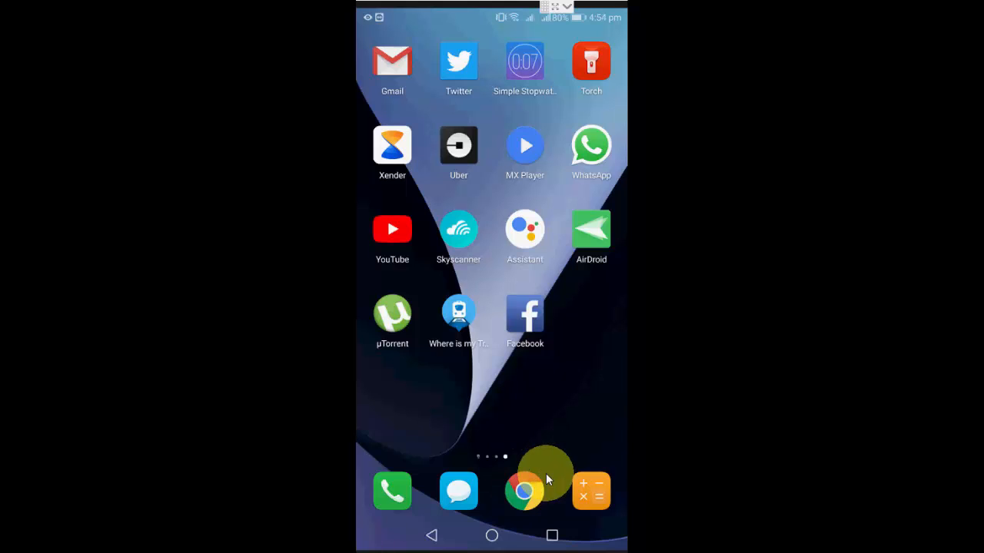
Step: Launch the browser, sign in to My Activity and show the page's three-dot options menu
click(526, 490)
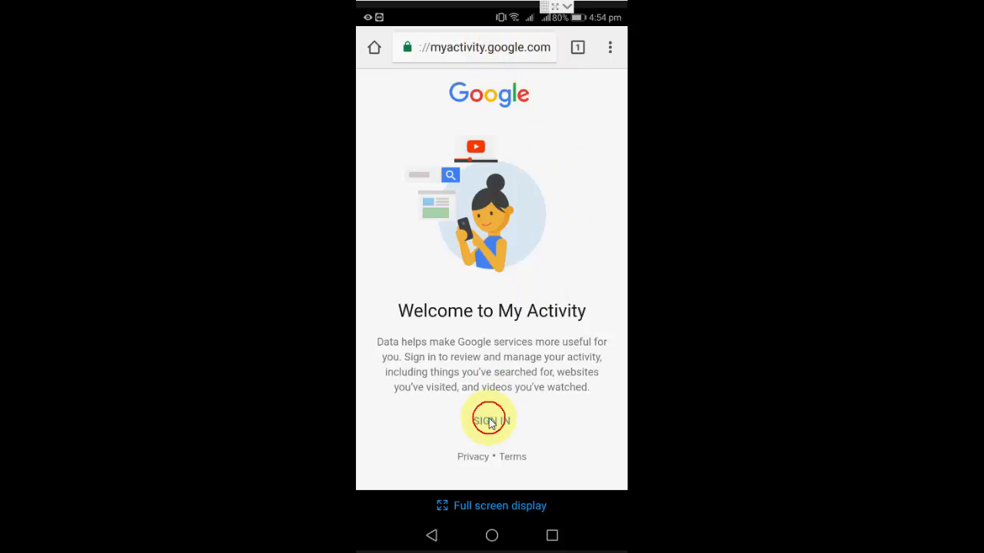
click(491, 421)
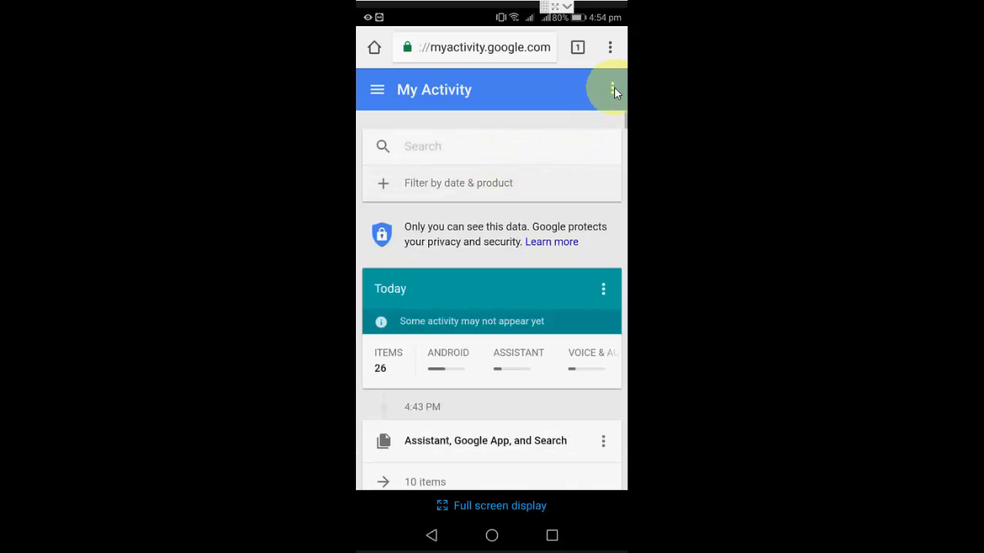
click(609, 89)
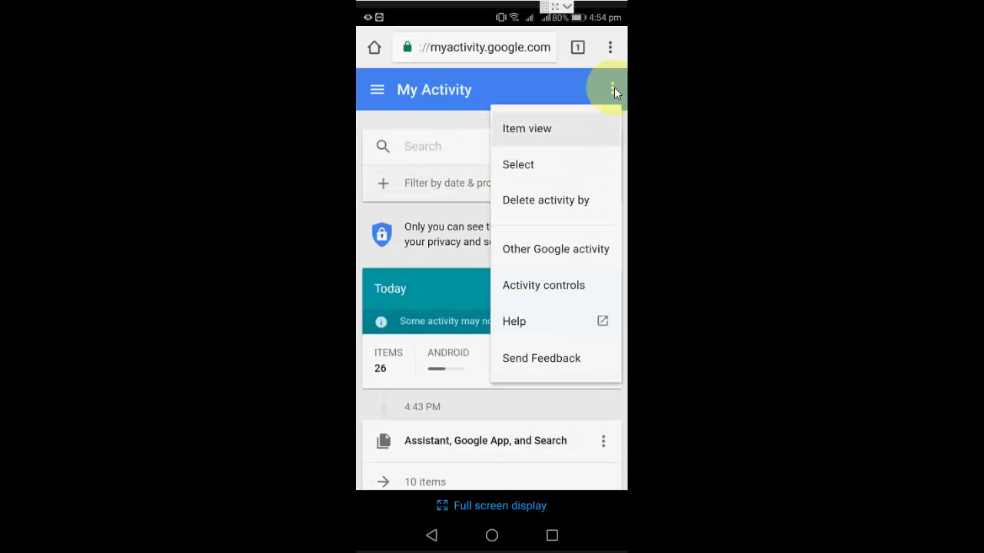
mouse_move(529, 214)
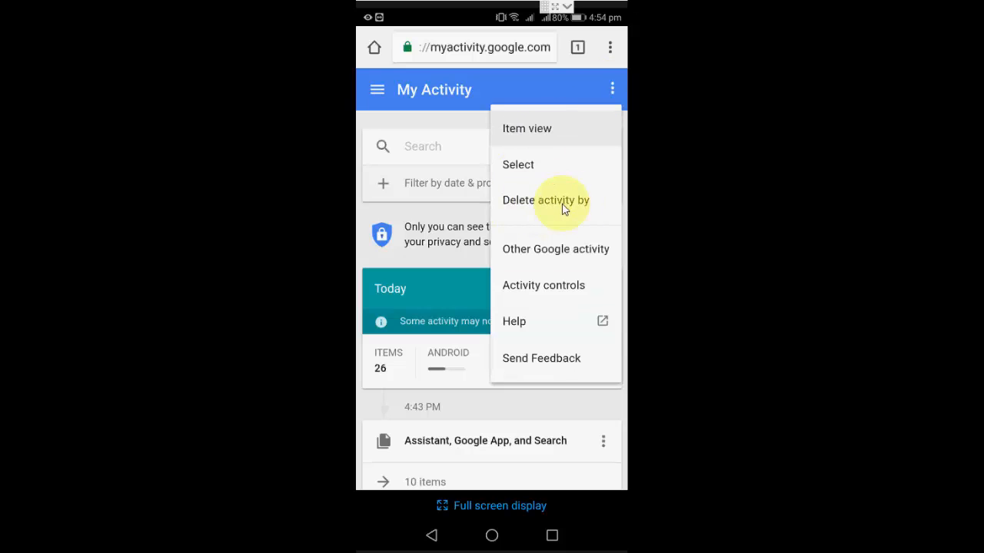
Step: On Delete activity by, filter to Voice & Audio and confirm permanent deletion of today's activity
click(544, 200)
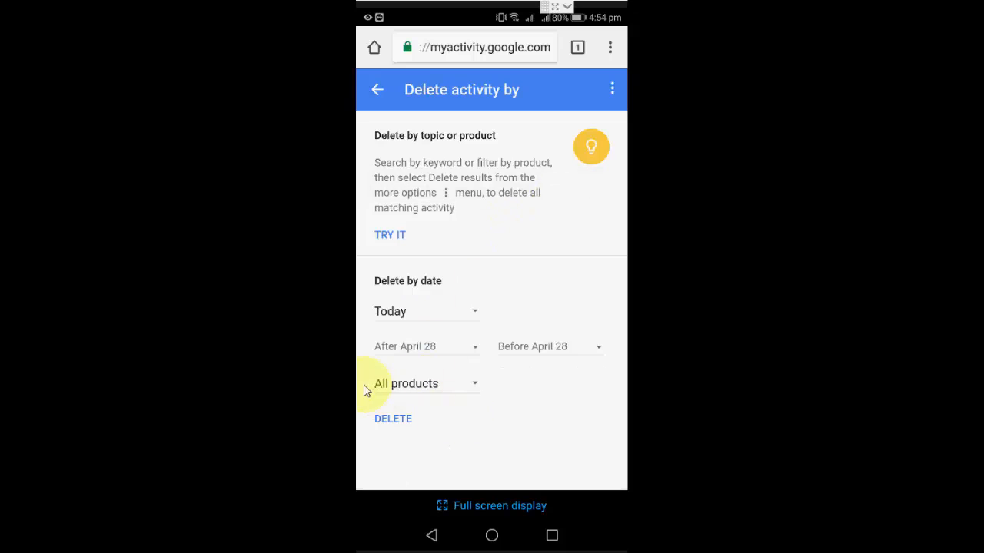
mouse_move(415, 387)
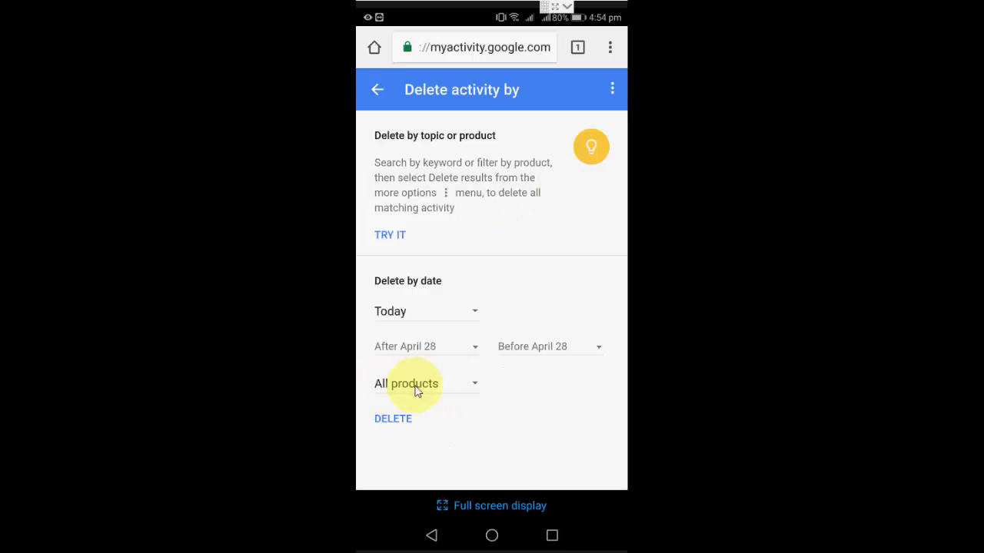
click(406, 383)
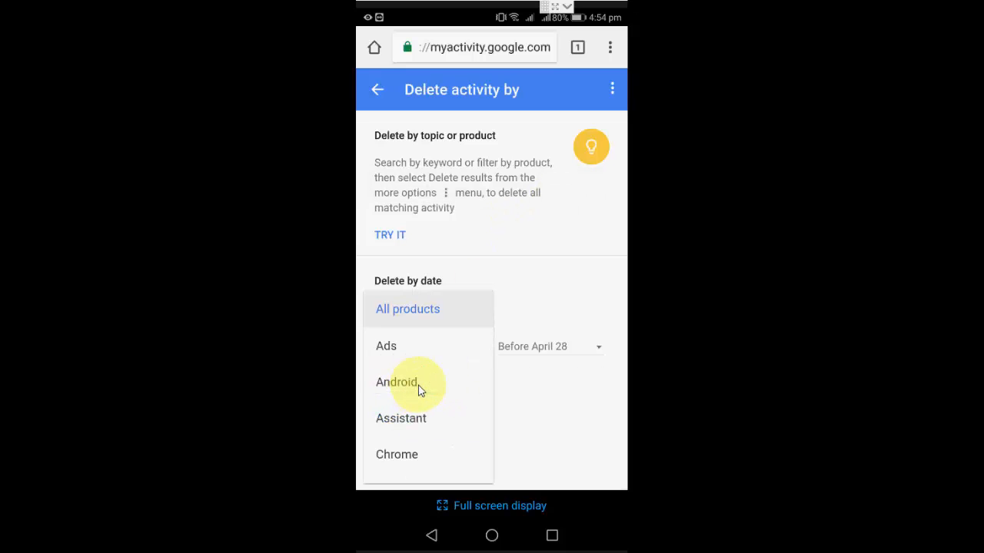
scroll(down, 3)
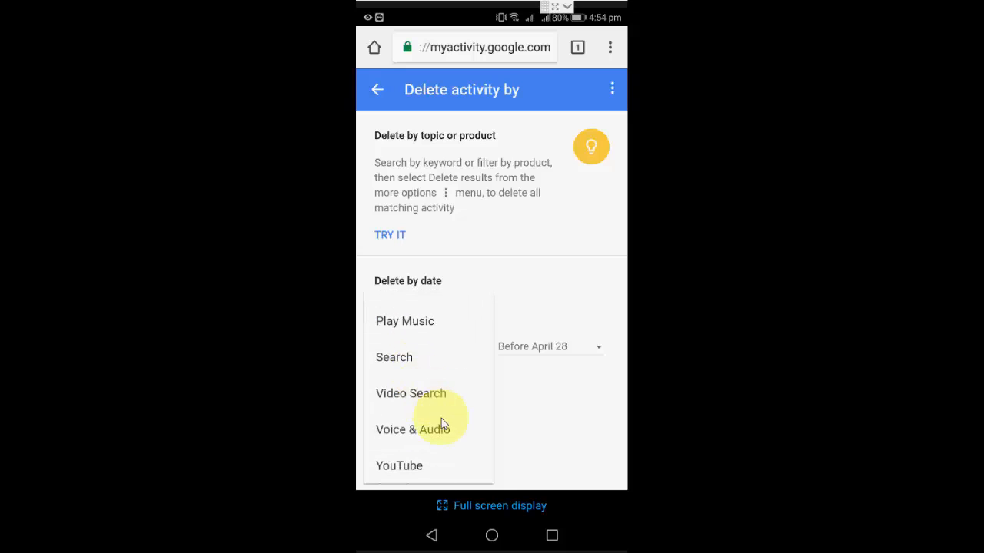
mouse_move(411, 433)
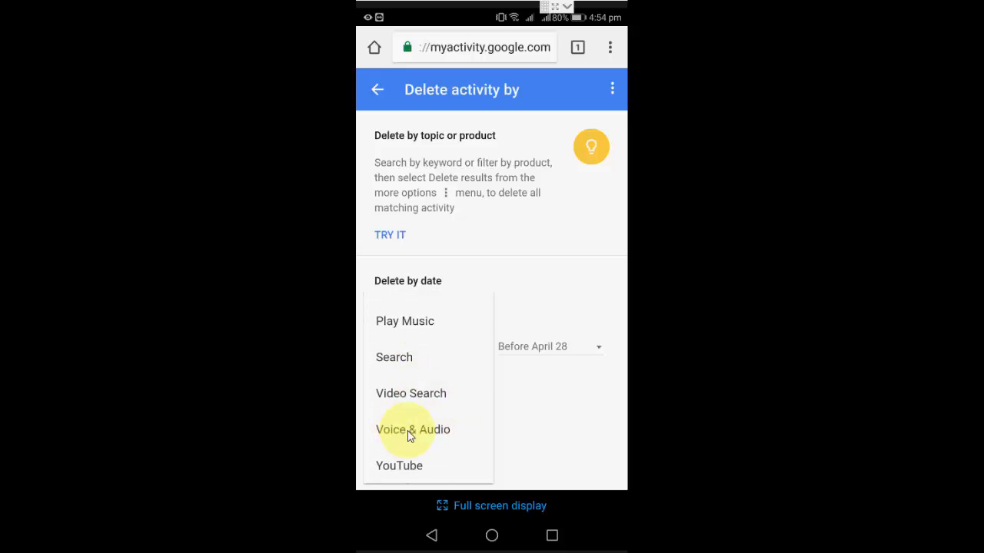
click(412, 430)
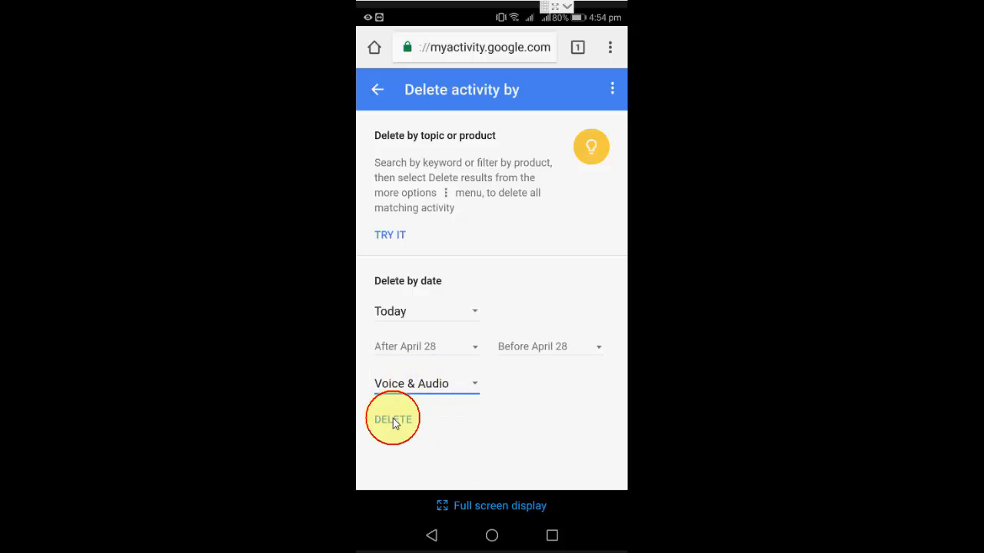
click(394, 419)
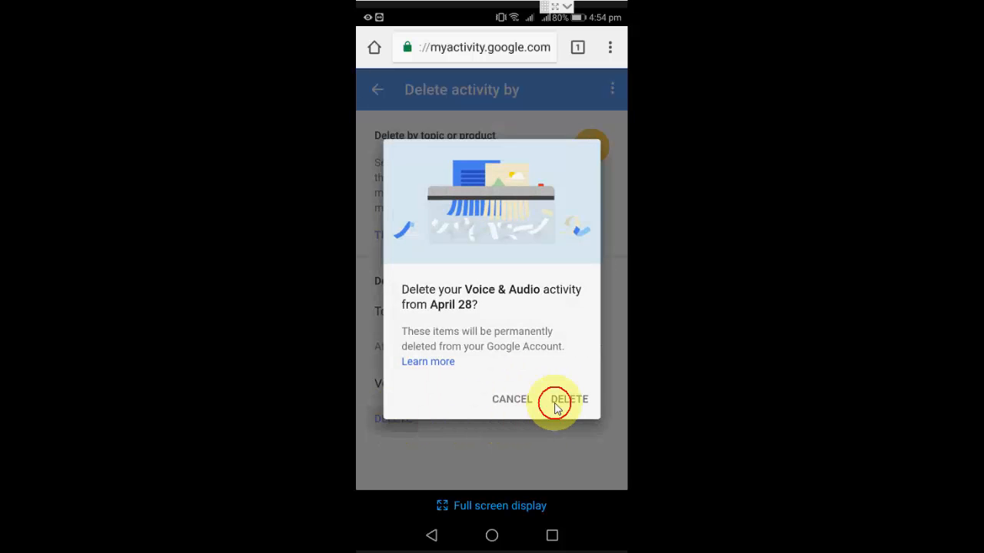
click(569, 400)
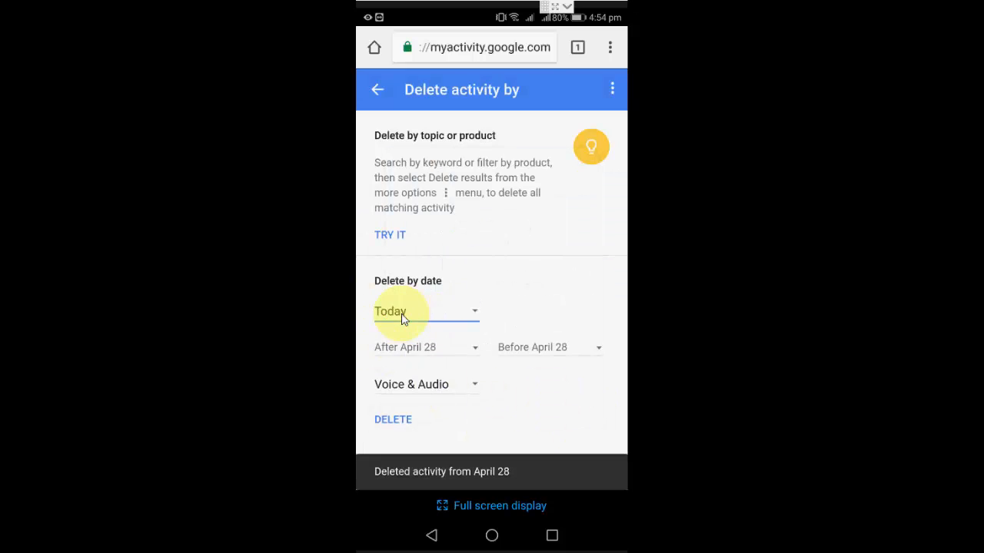
Step: Keep the date range set to Today in the date dropdown
click(400, 311)
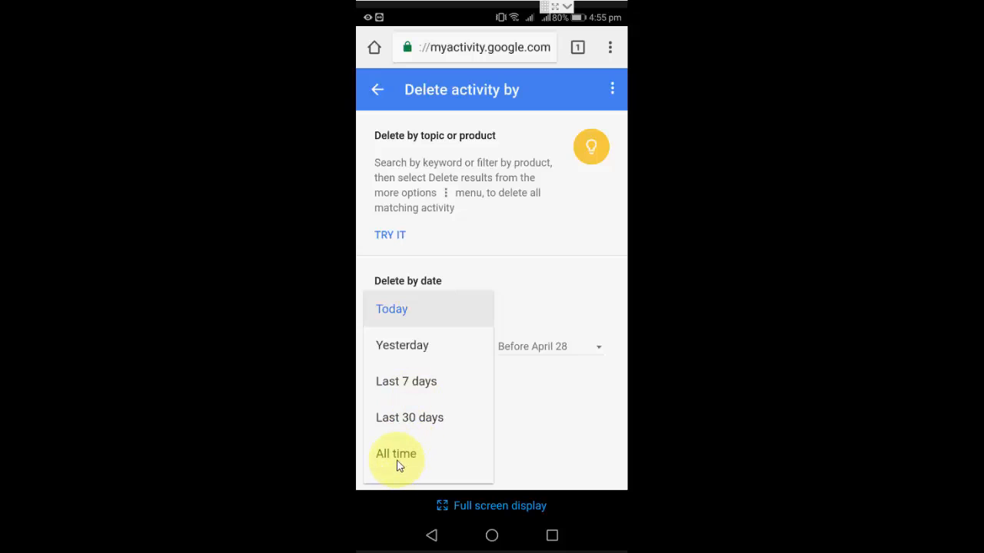
mouse_move(398, 363)
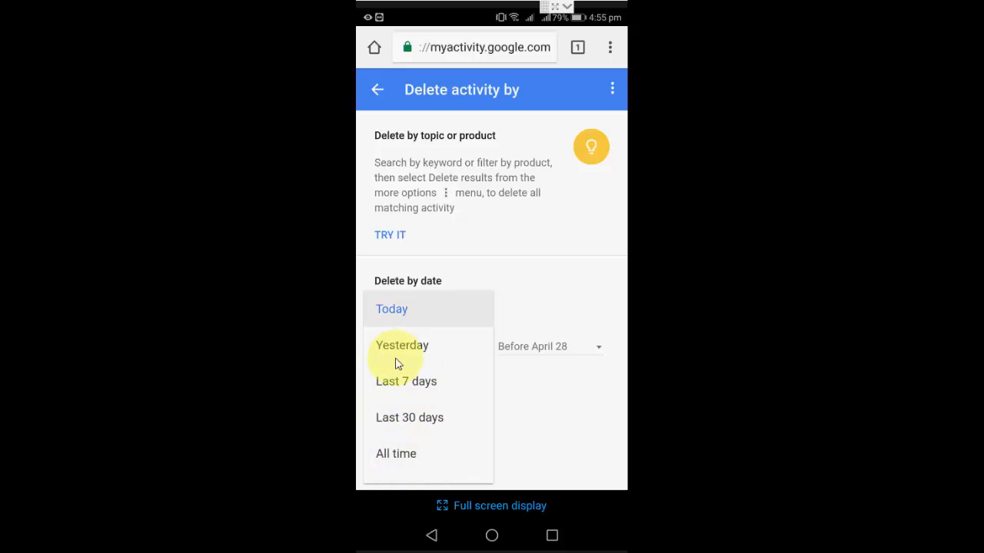
click(391, 309)
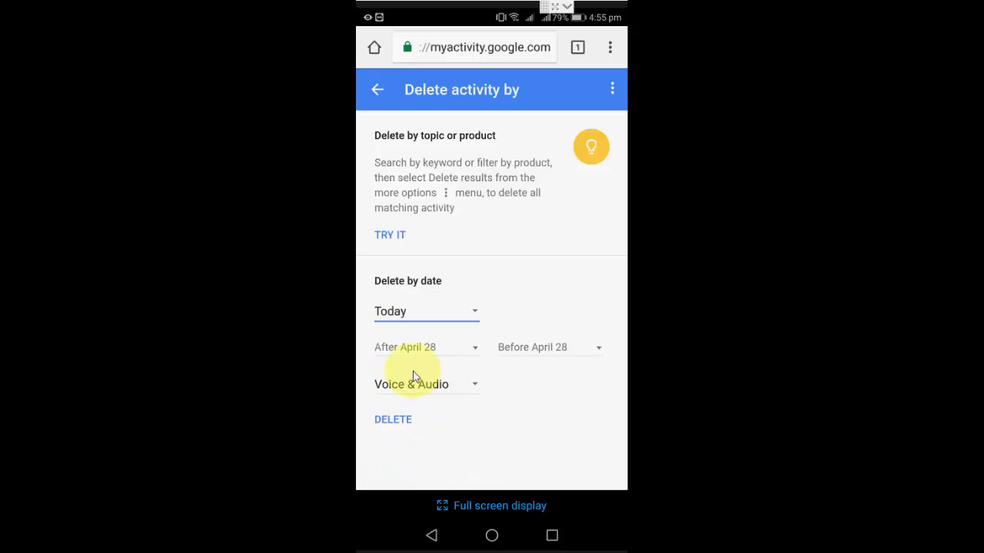
Step: Filter to Assistant and confirm permanent deletion of today's Assistant activity
click(412, 384)
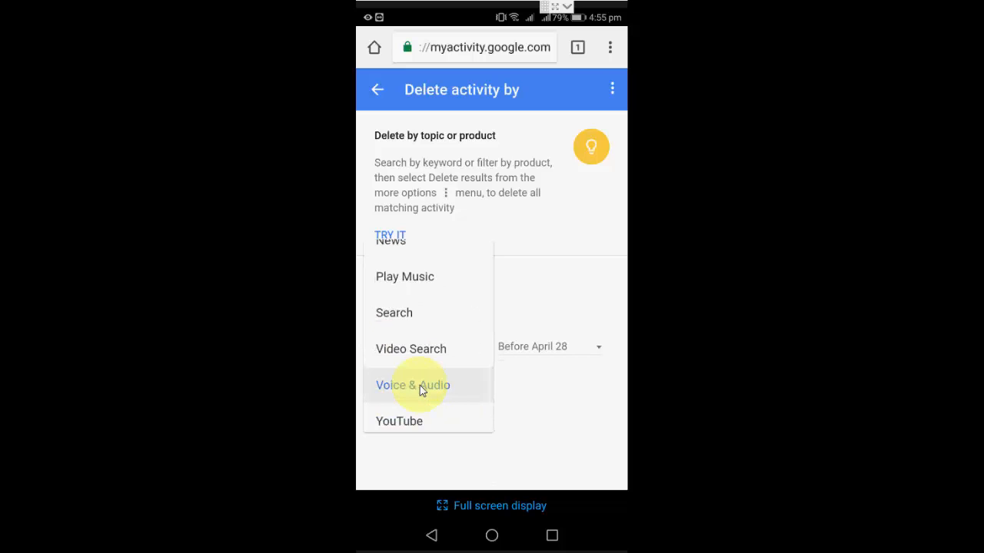
scroll(up, 3)
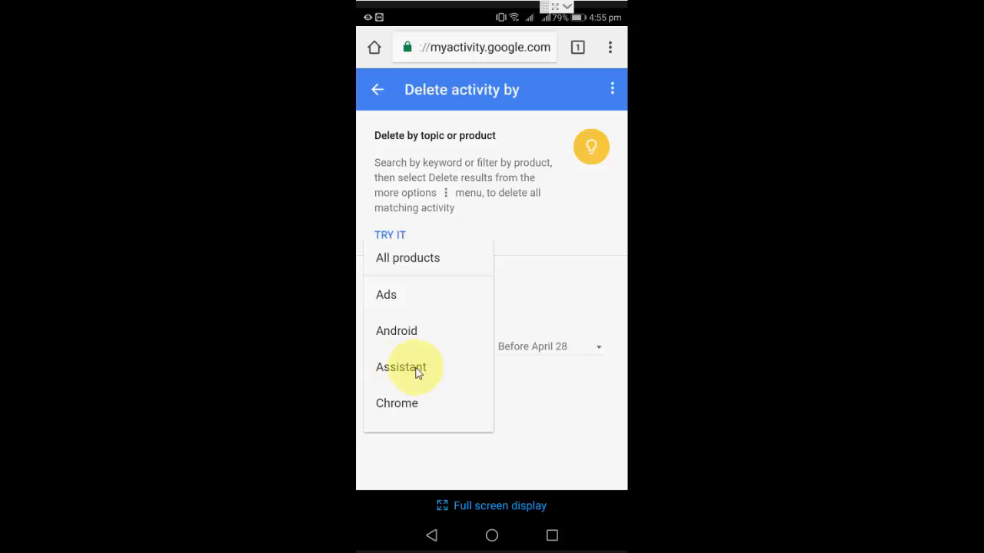
click(399, 366)
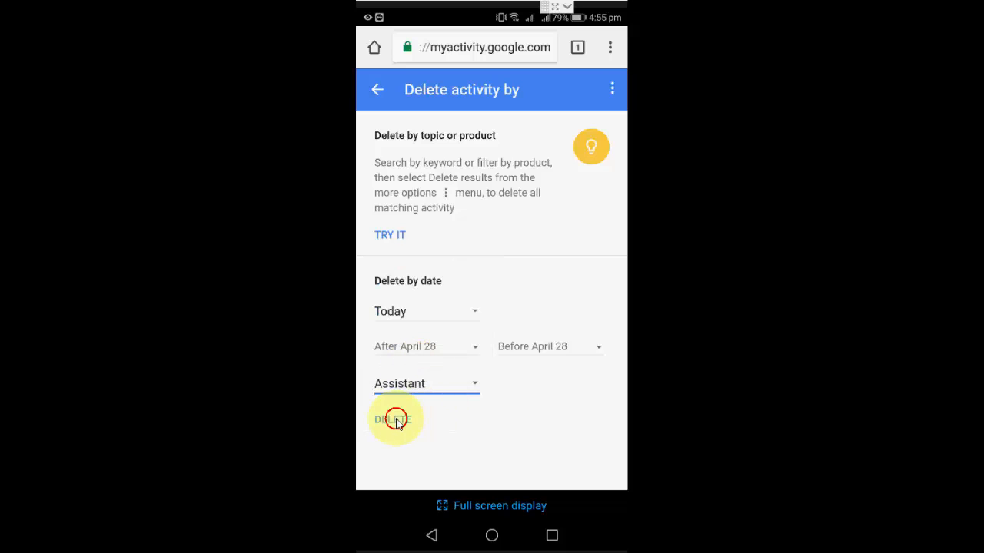
click(393, 419)
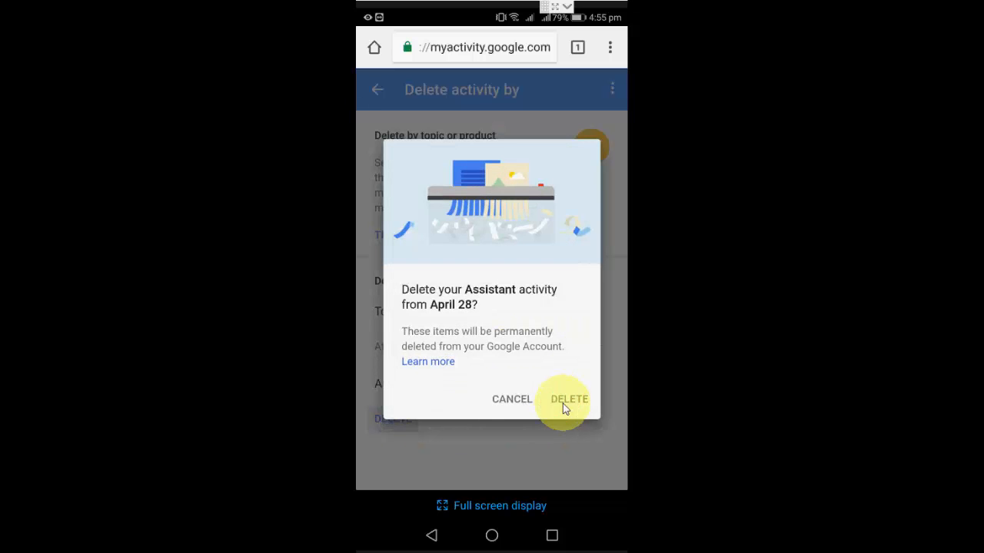
click(568, 400)
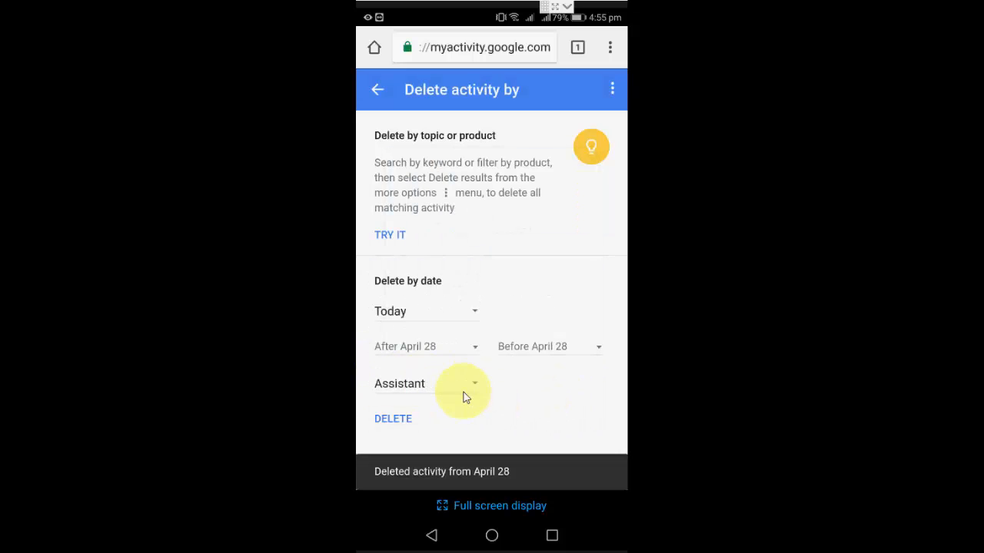
mouse_move(424, 394)
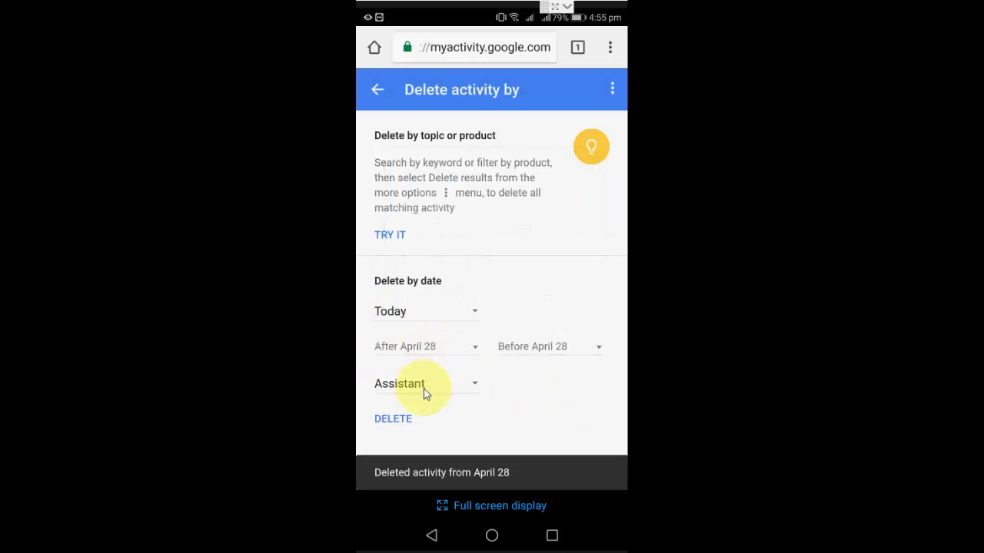
Step: Filter to Video Search and delete today's Video Search activity
click(428, 384)
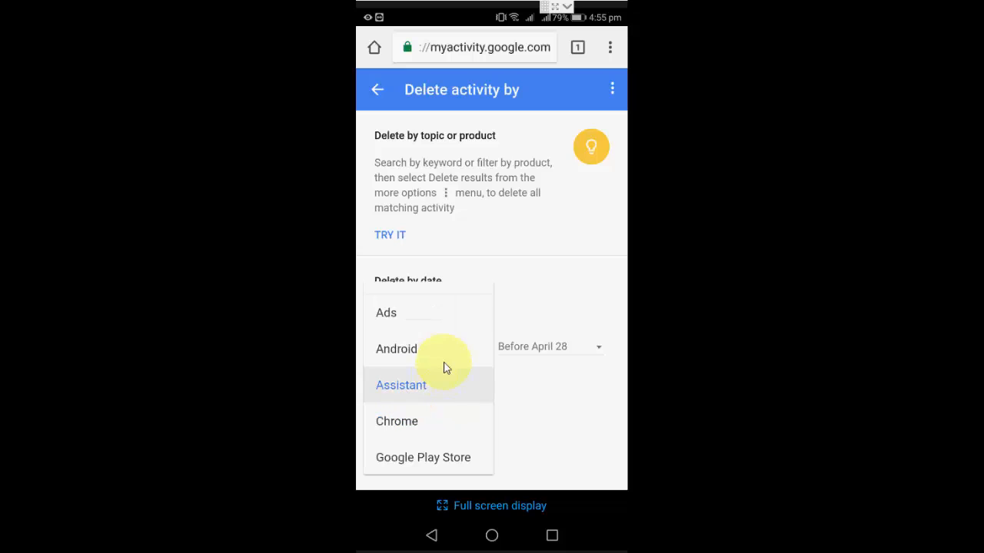
scroll(down, 3)
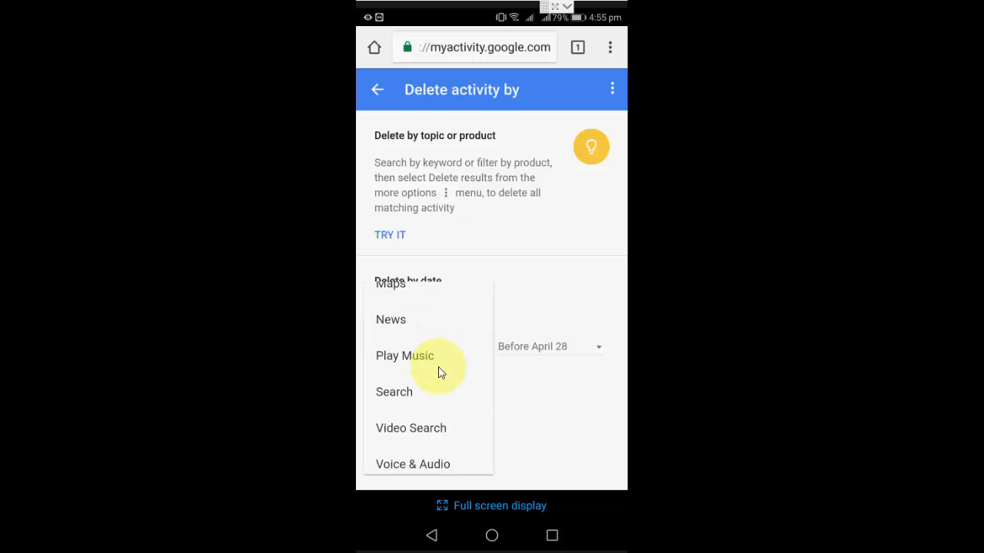
scroll(down, 3)
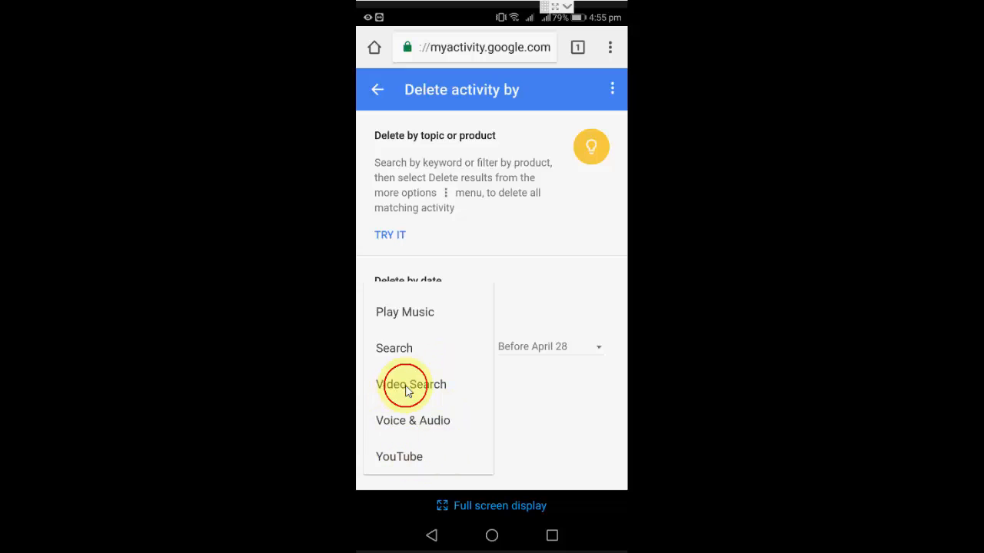
click(406, 384)
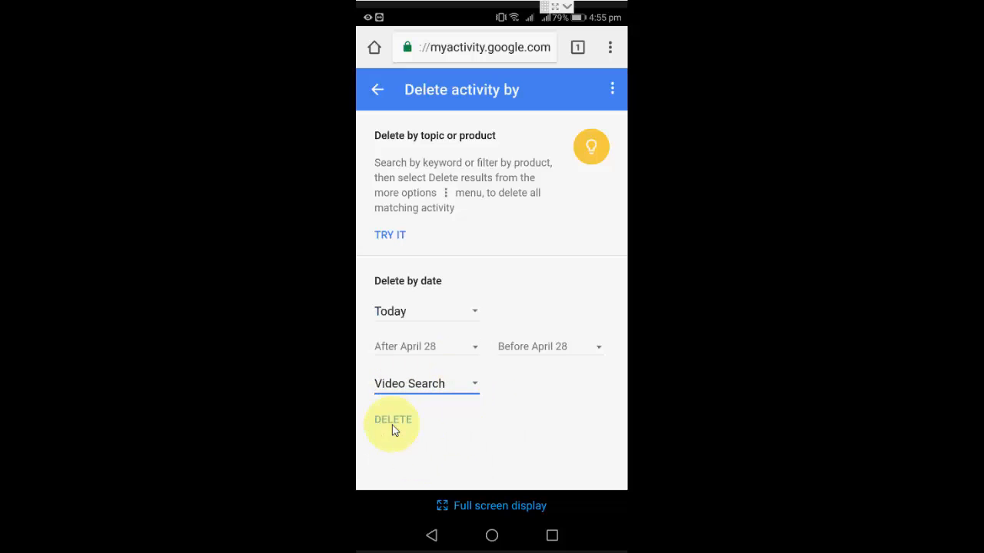
click(394, 420)
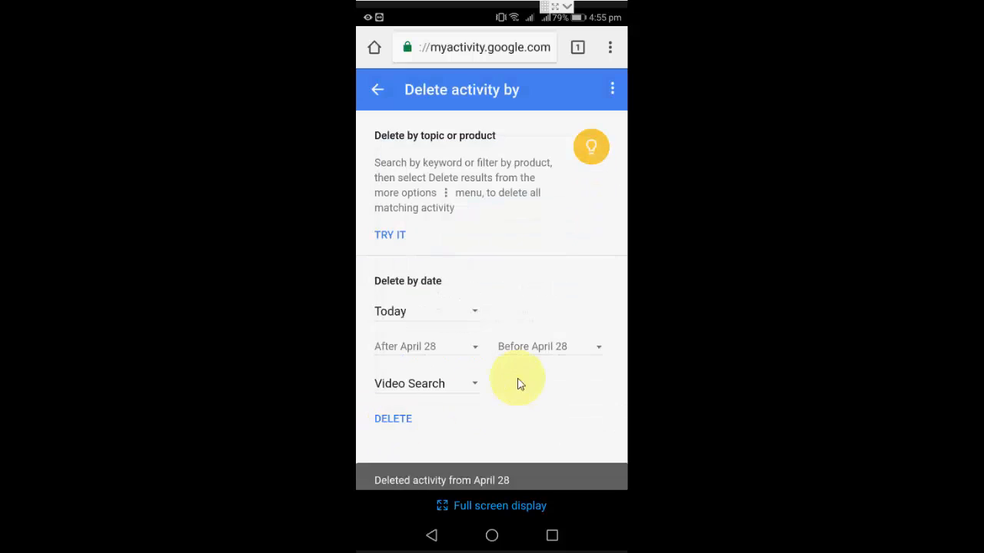
mouse_move(517, 371)
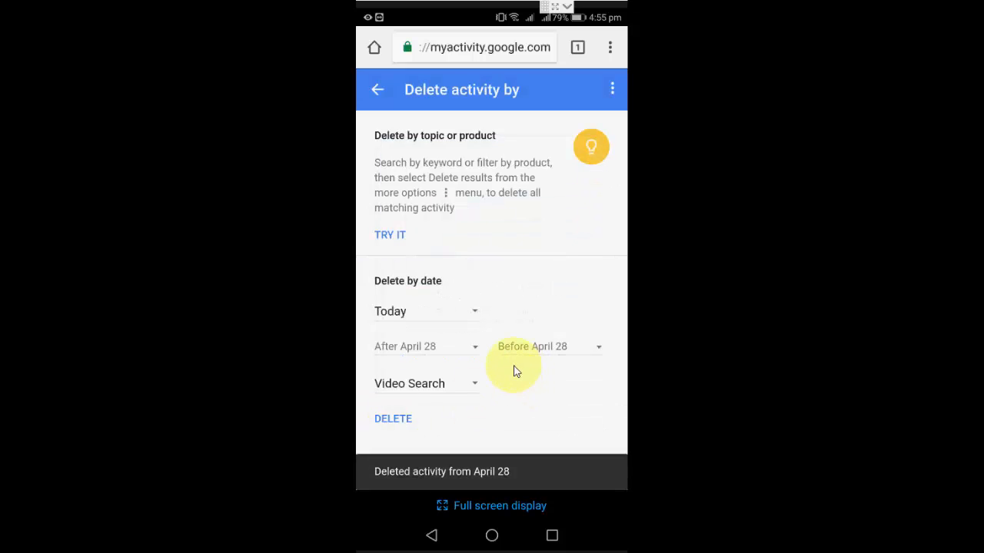